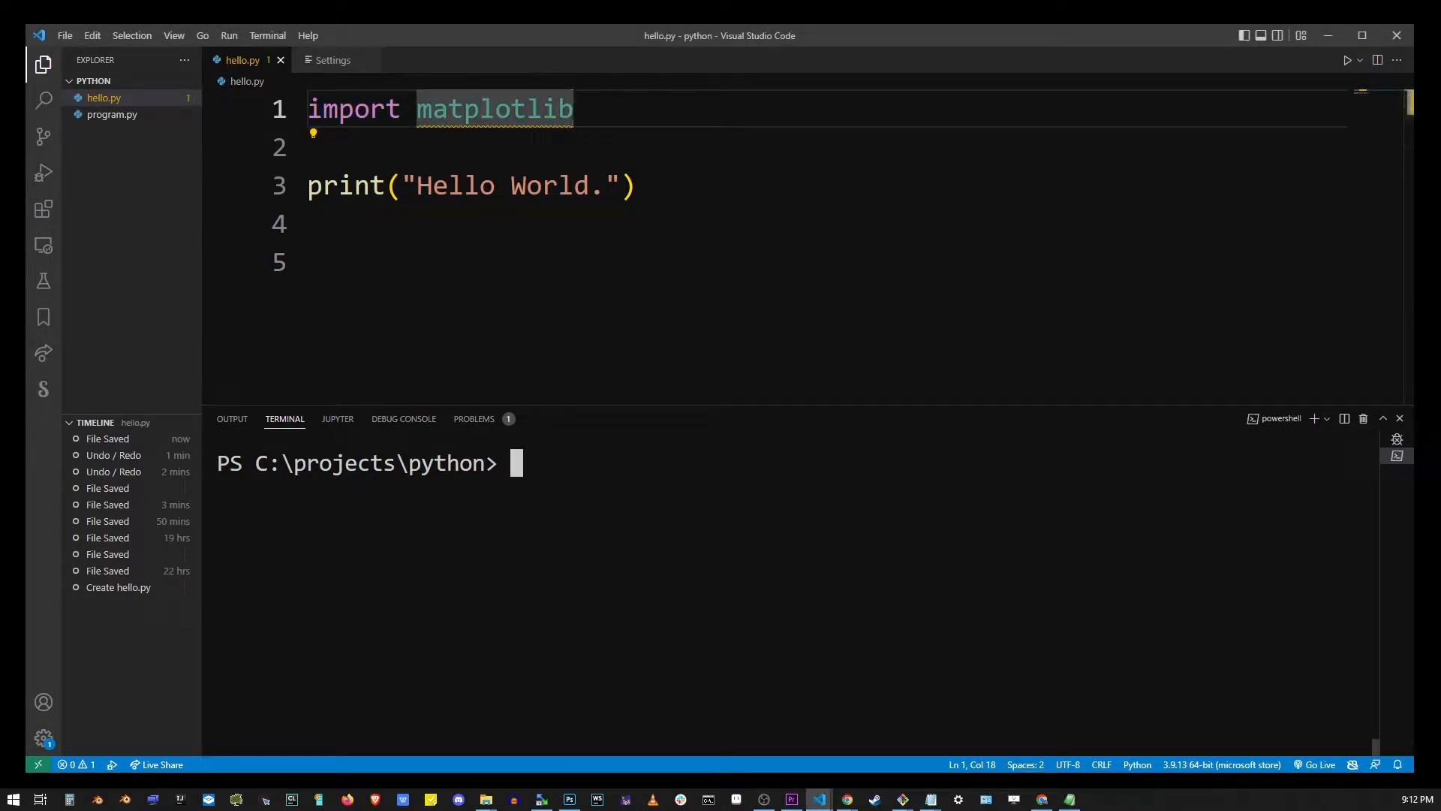
- Run python hello.py in the terminal, which fails with No module named 'matplotlib'
text(python)
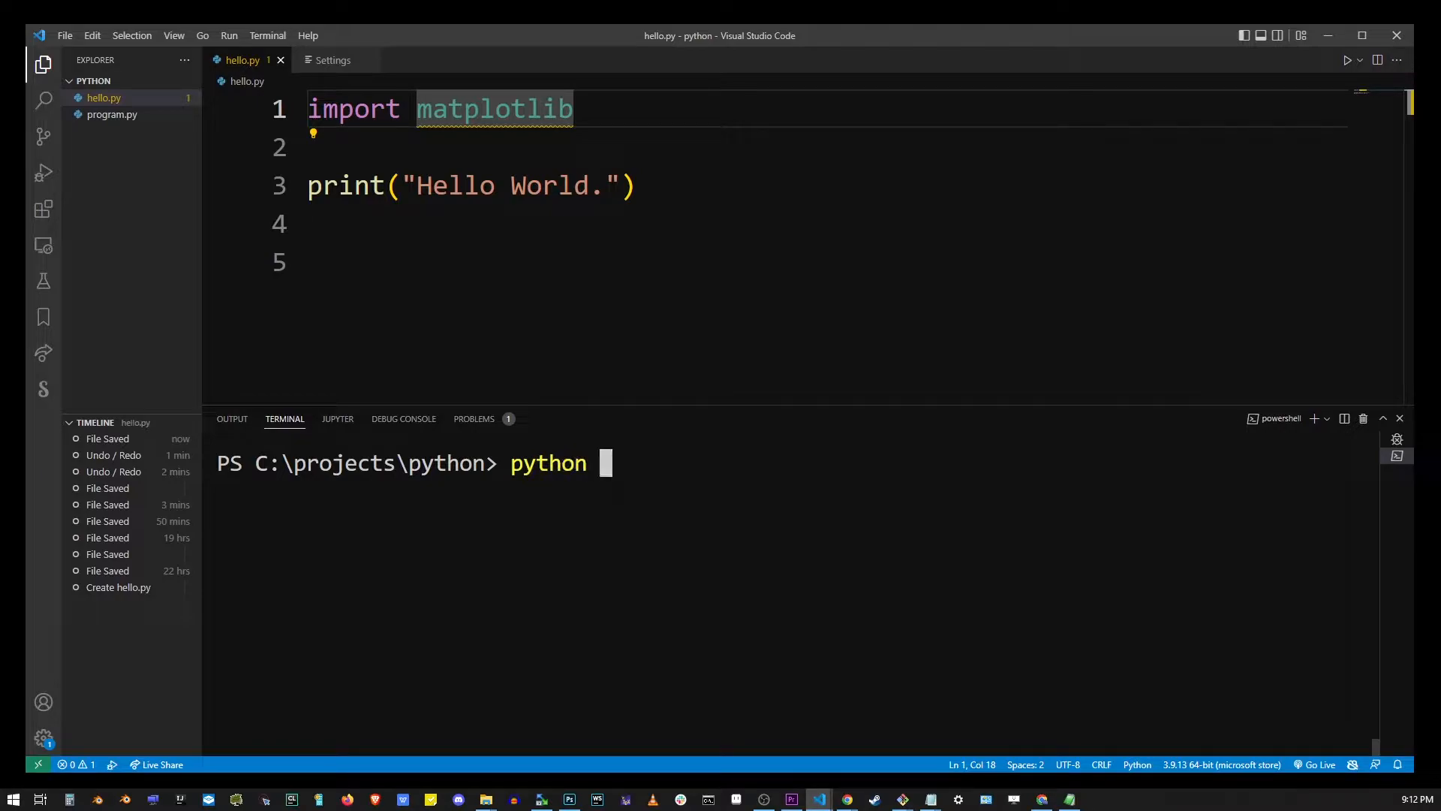
text(hello)
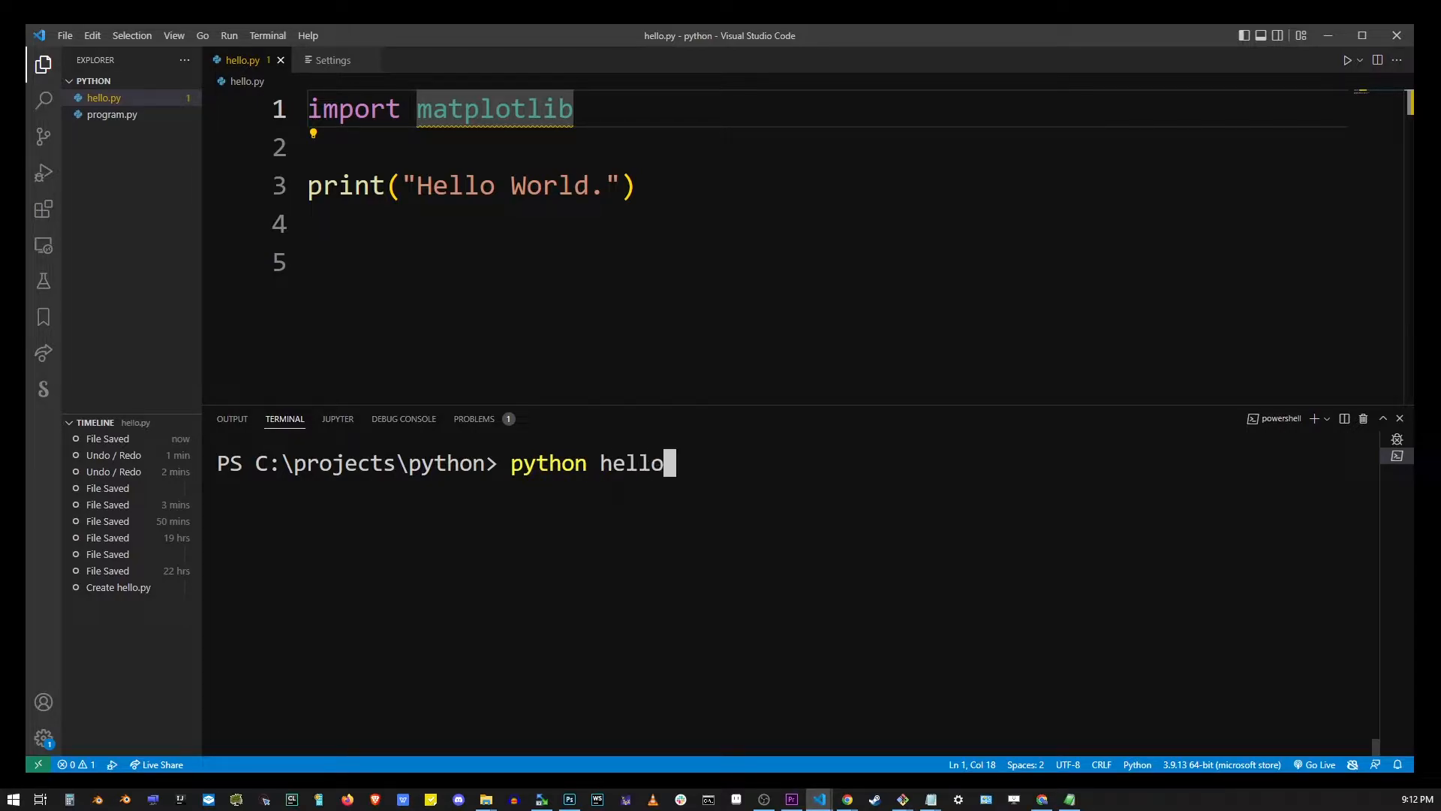
key(Enter)
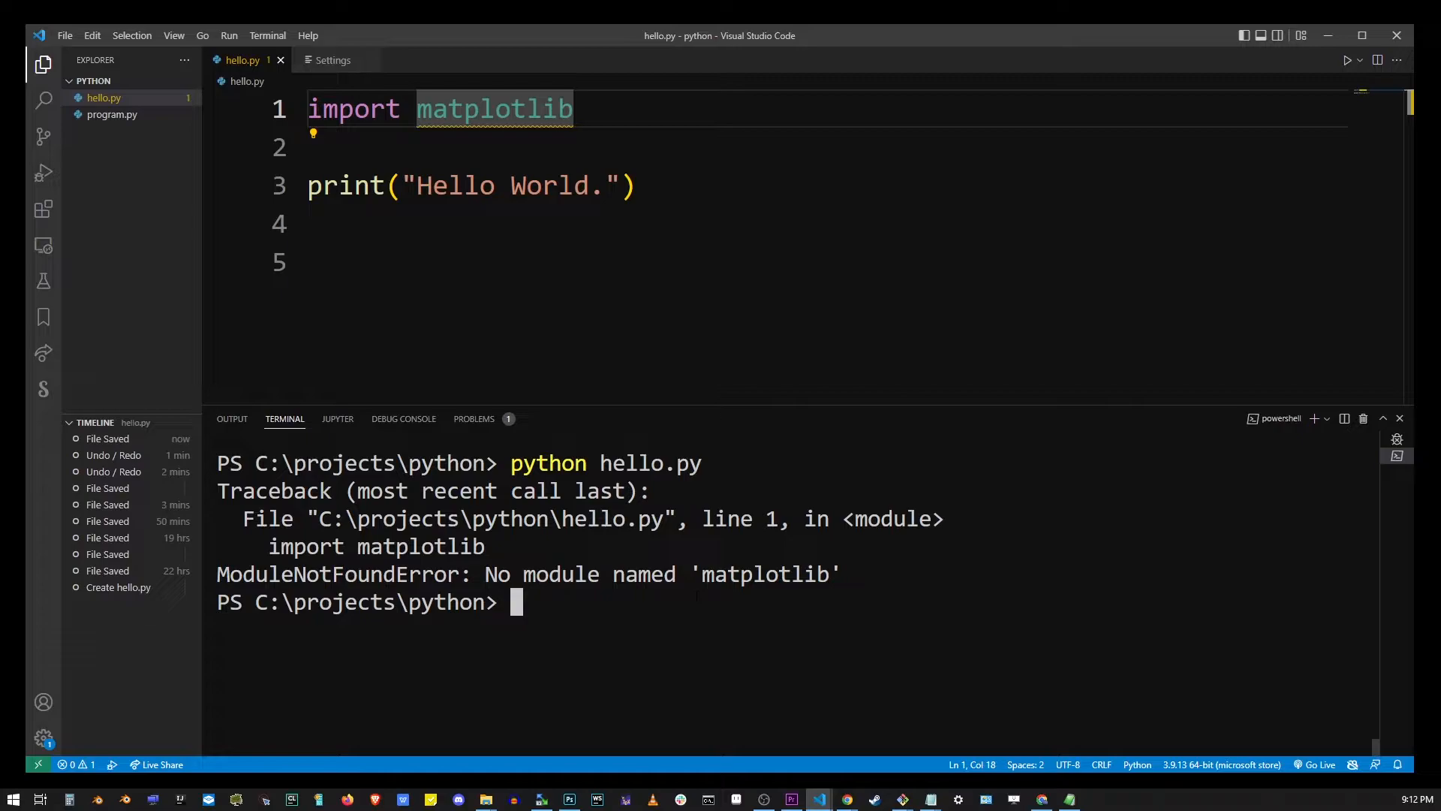
- Install matplotlib with pip install, then start retyping python hello.py
text(pip install)
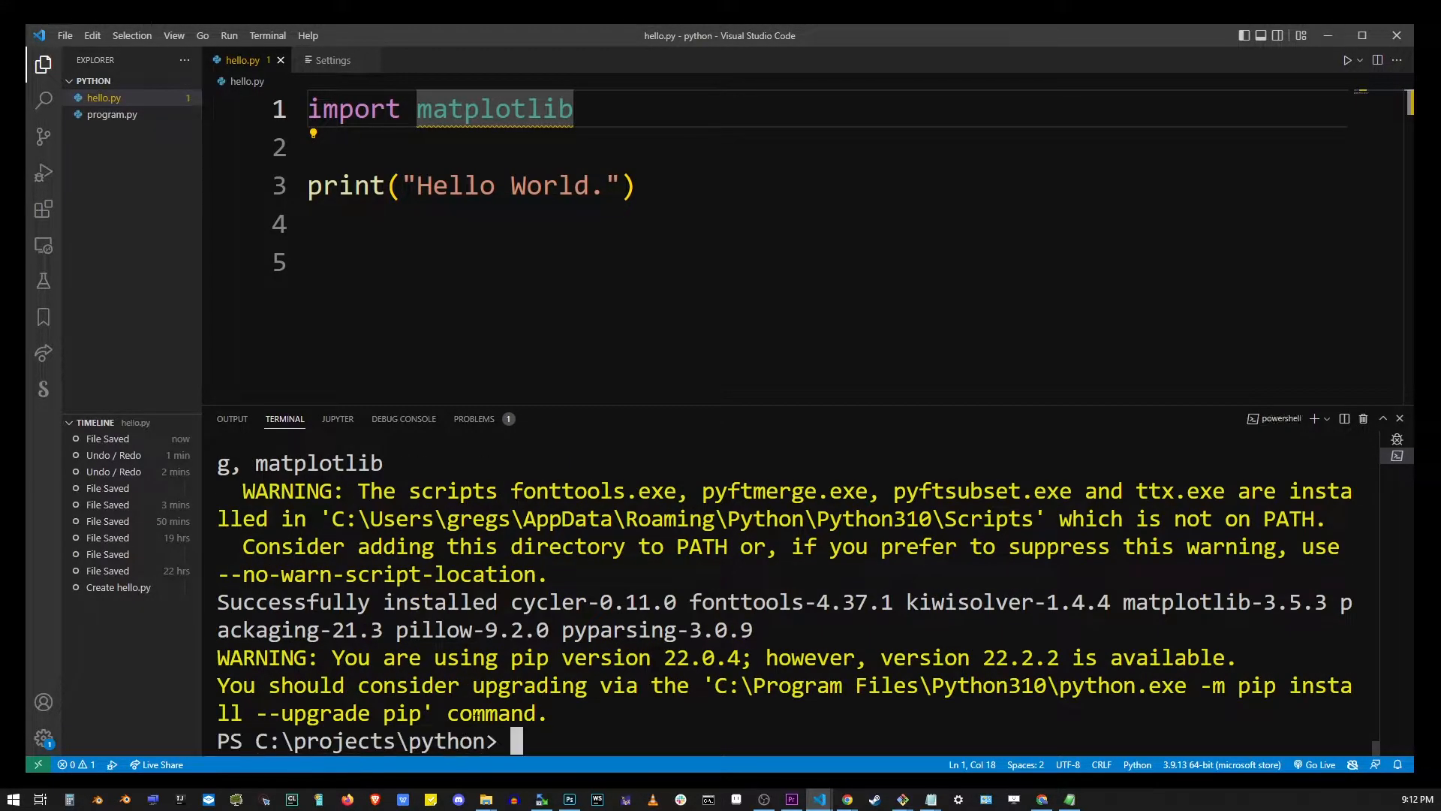
text(pyth)
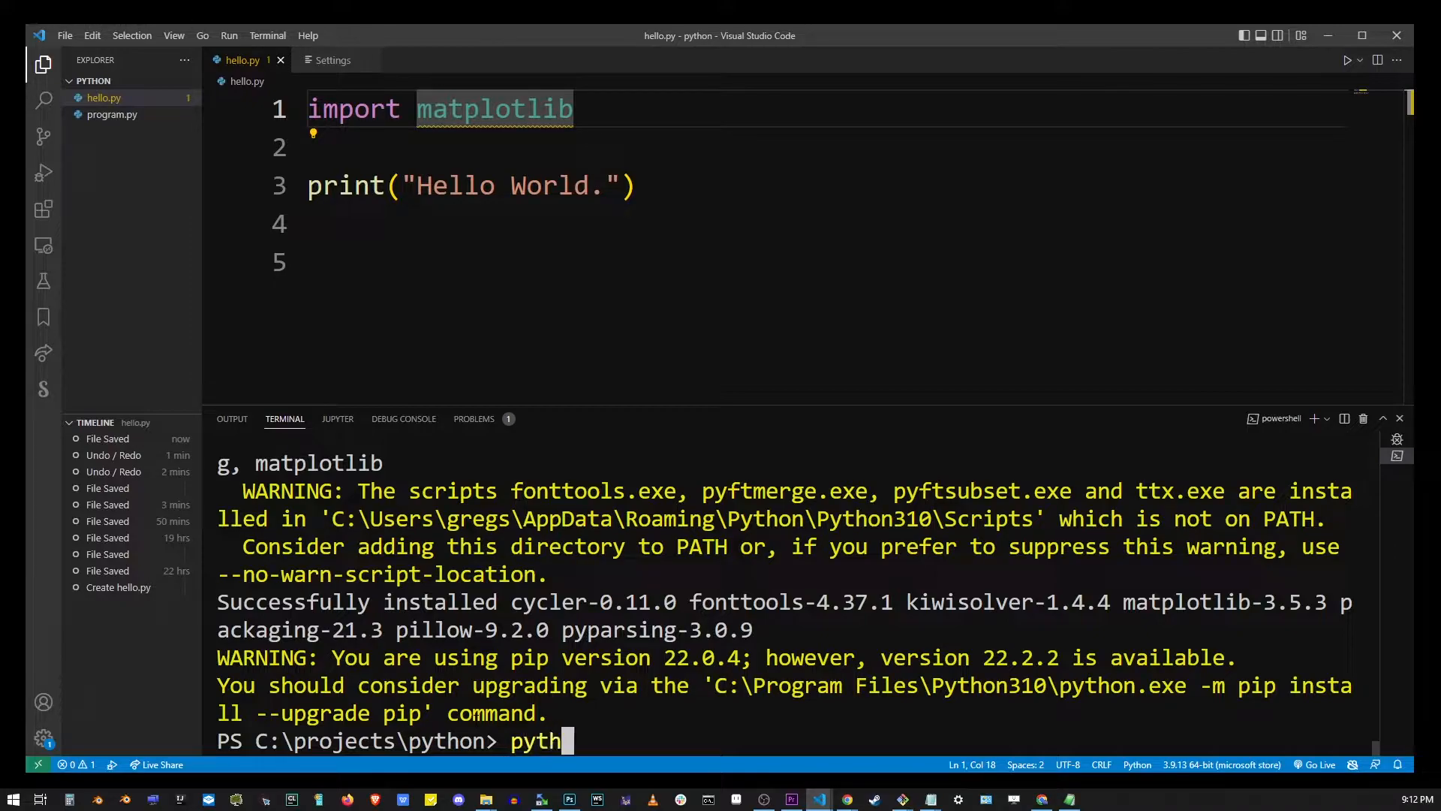
text(on)
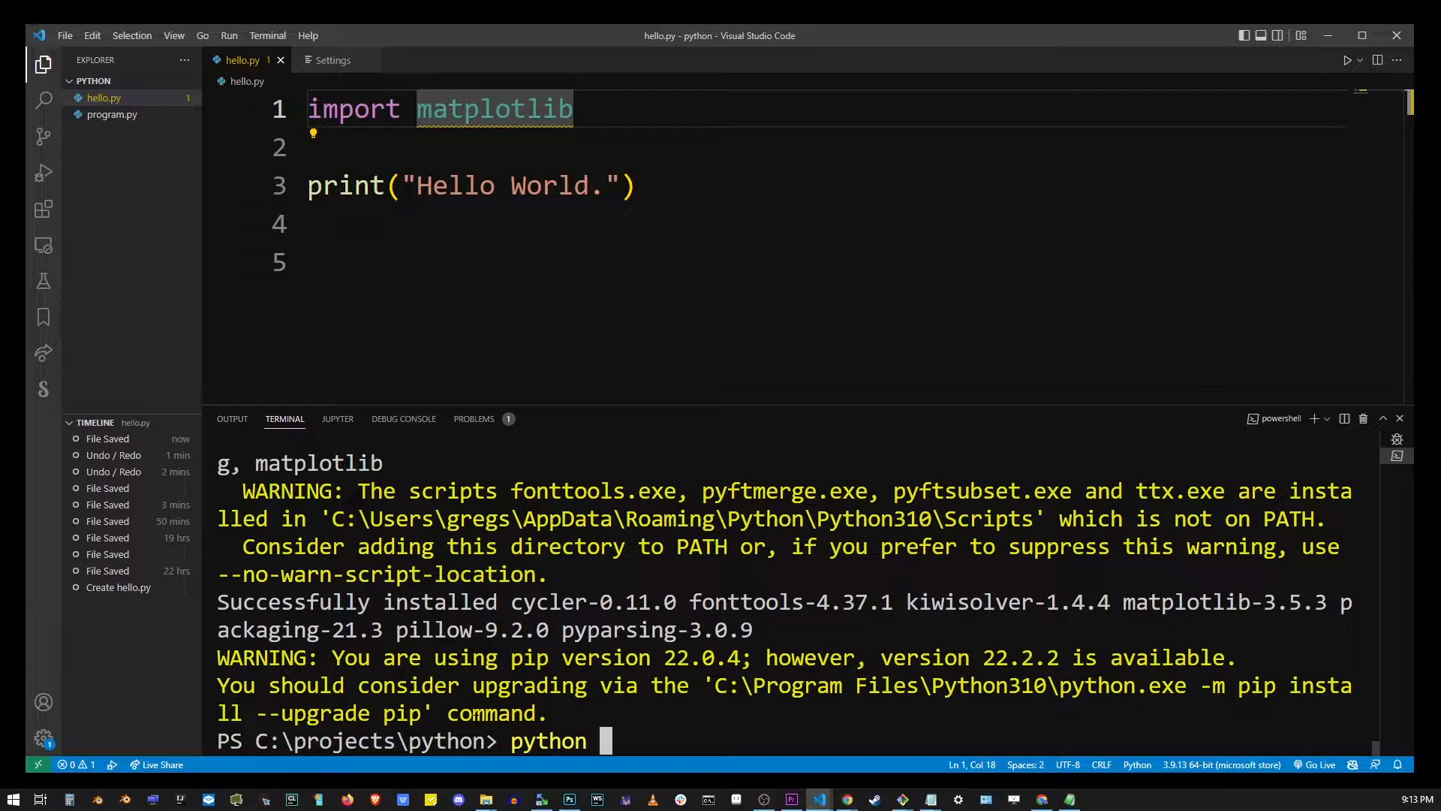
text(hello.)
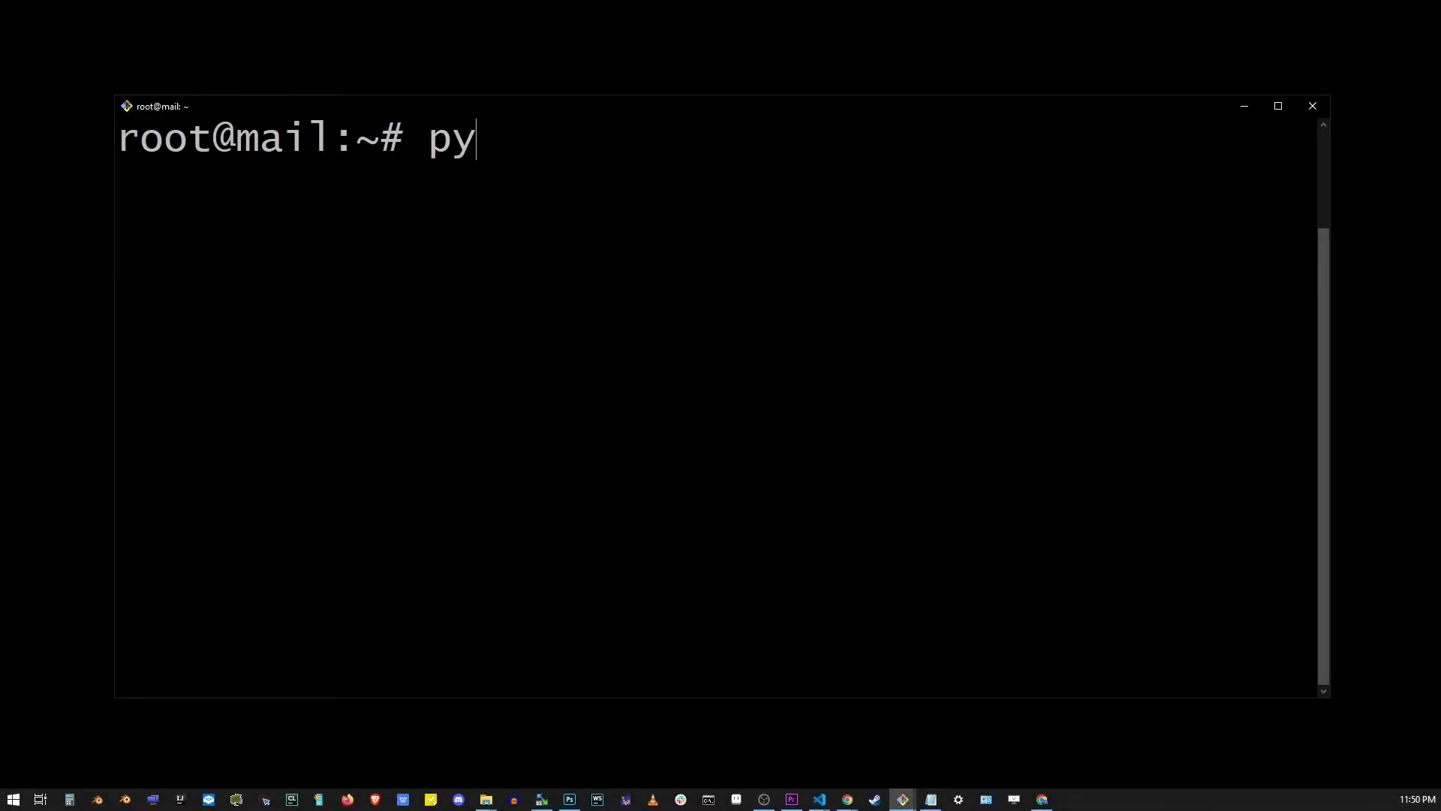
- Check the server's python and python3 versions, with python reporting 2.7.17
text(thon --version)
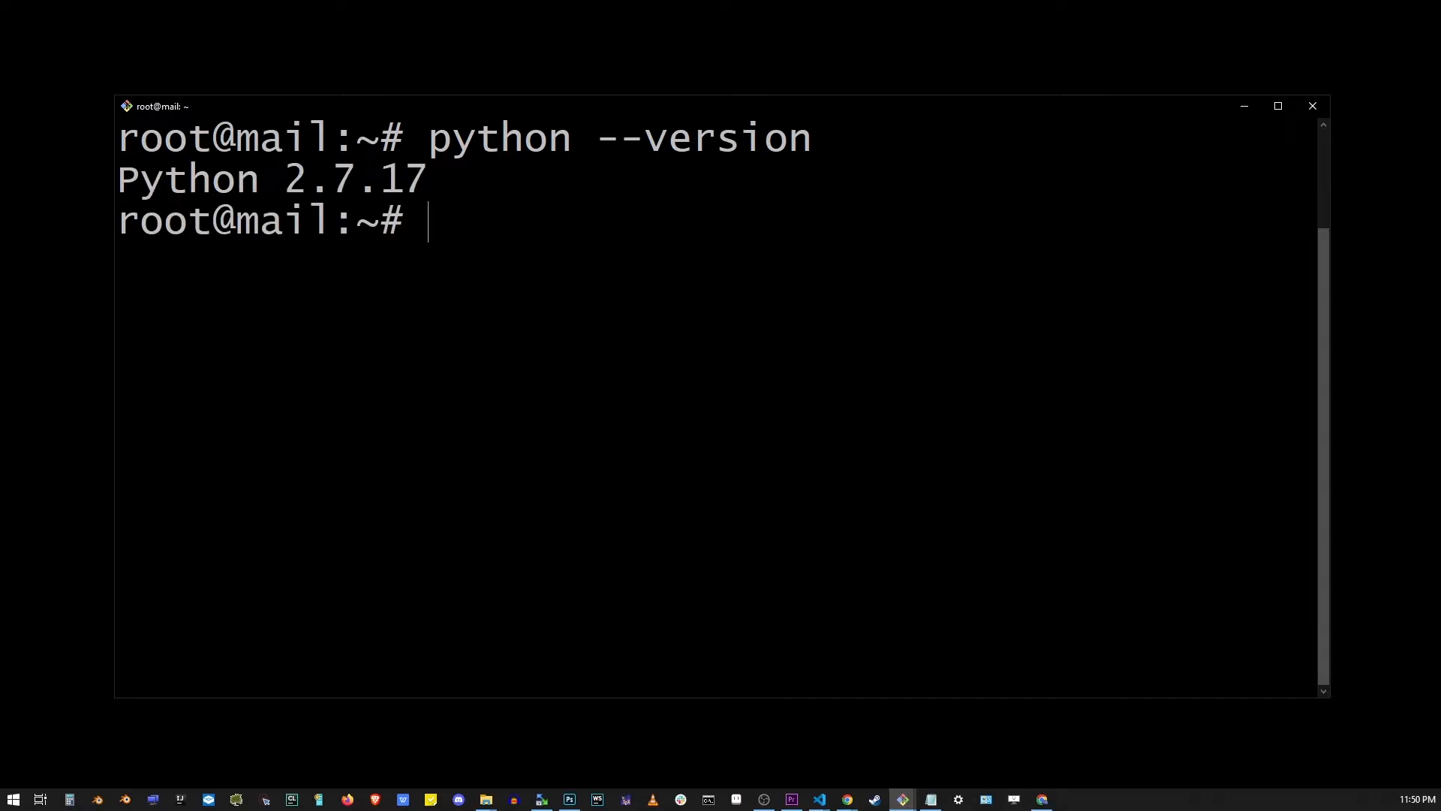
text(python)
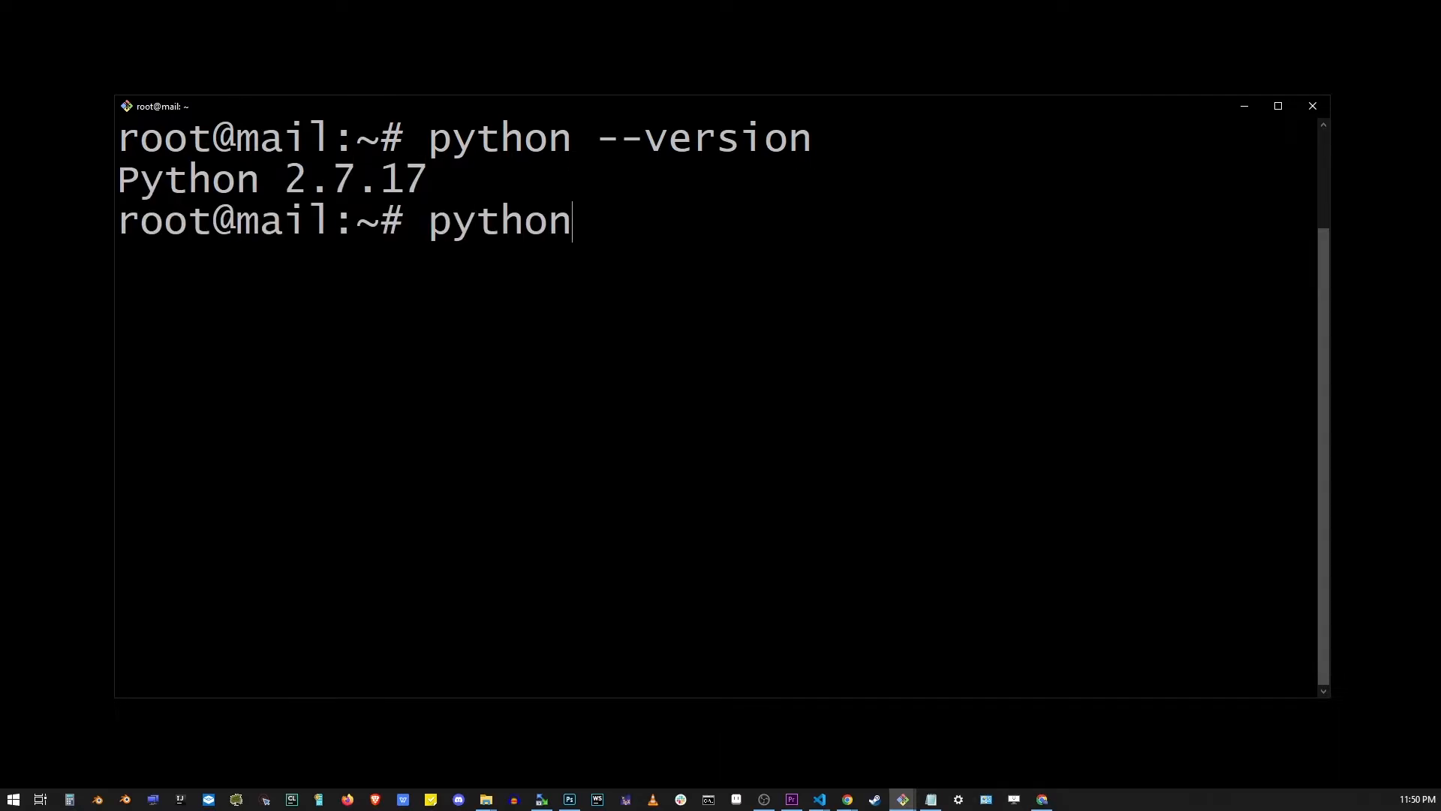
text(3 --version)
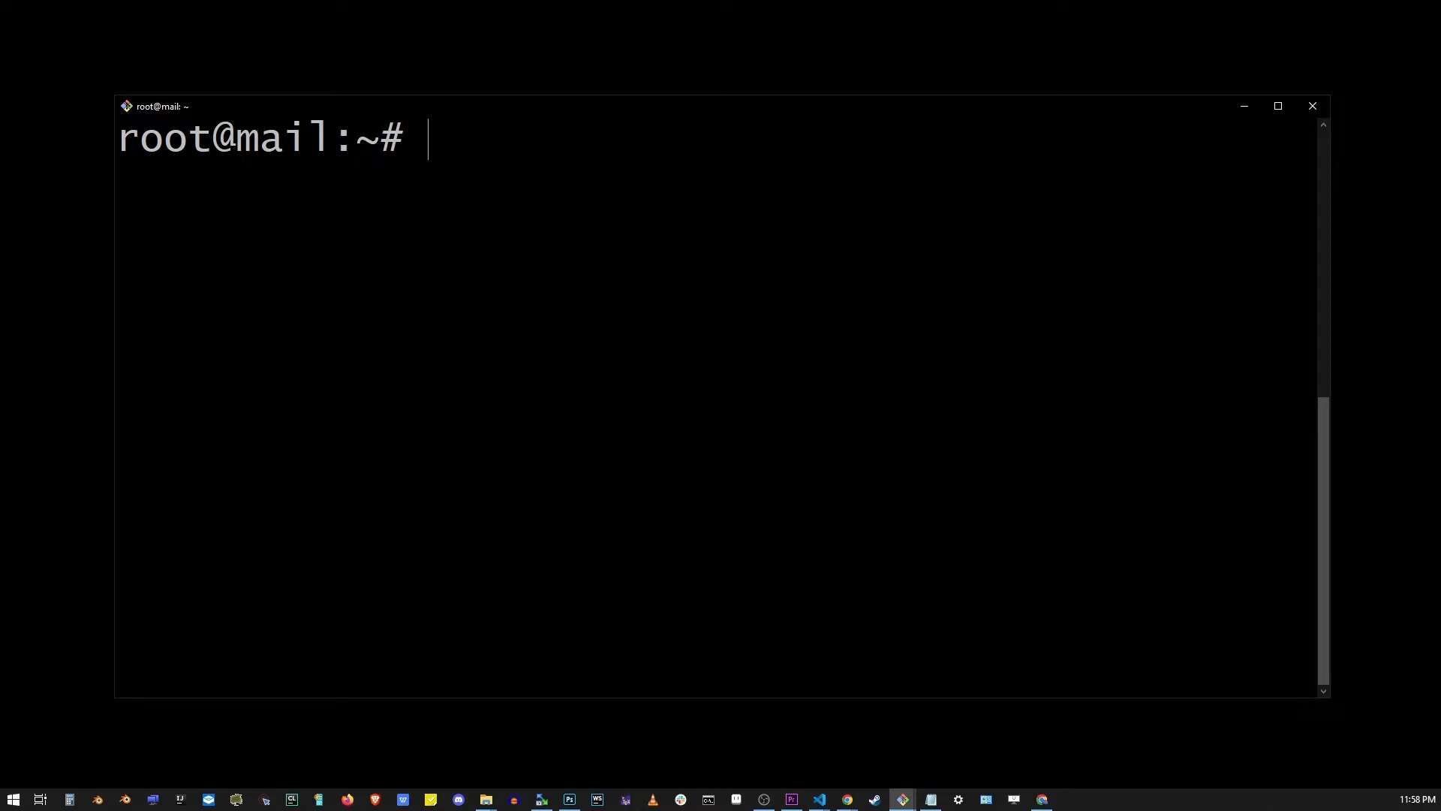
- Check pip and pip3 versions: 9.0.1 for Python 2.7 and Python 3.6
text(pip --version)
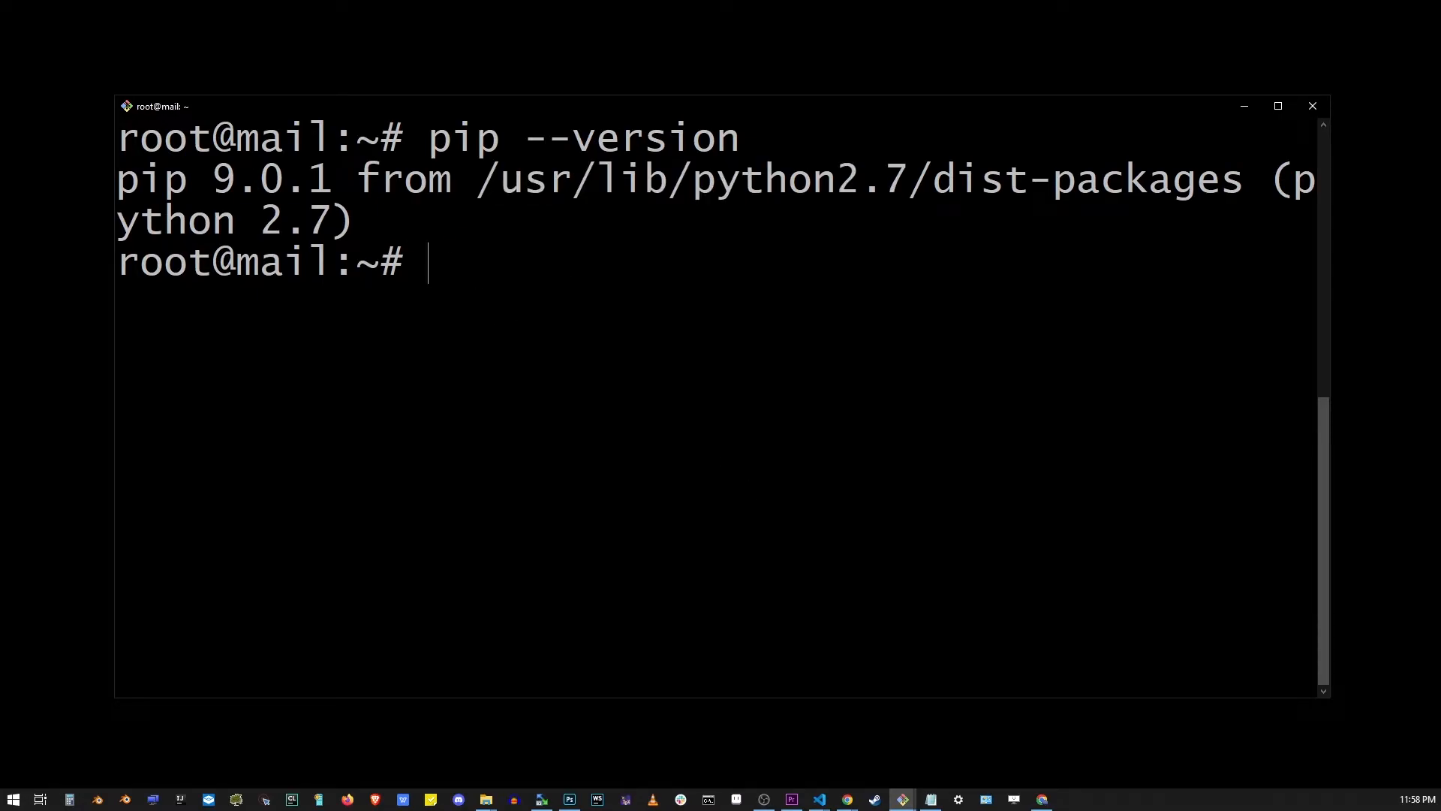
text(pip3 -)
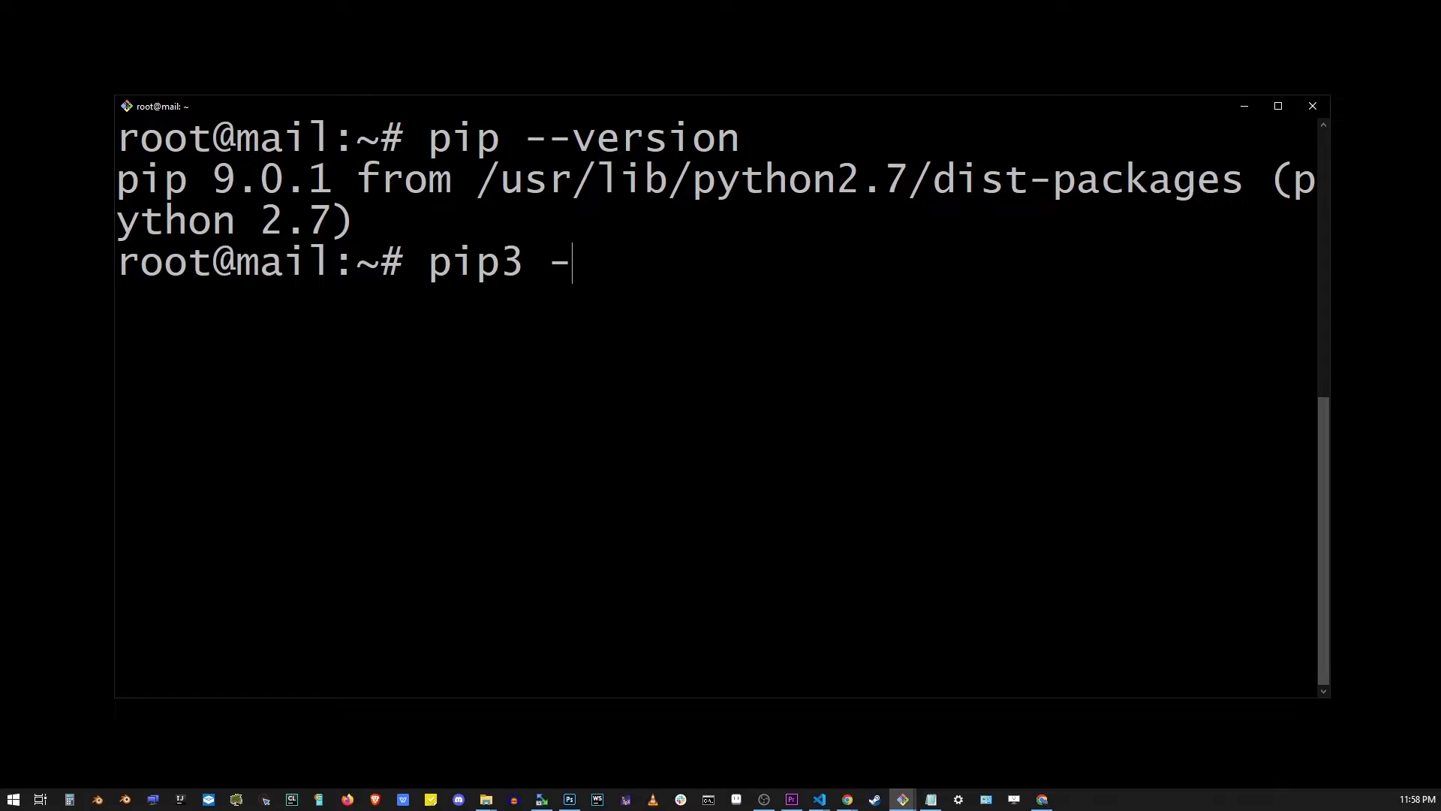
text(-version)
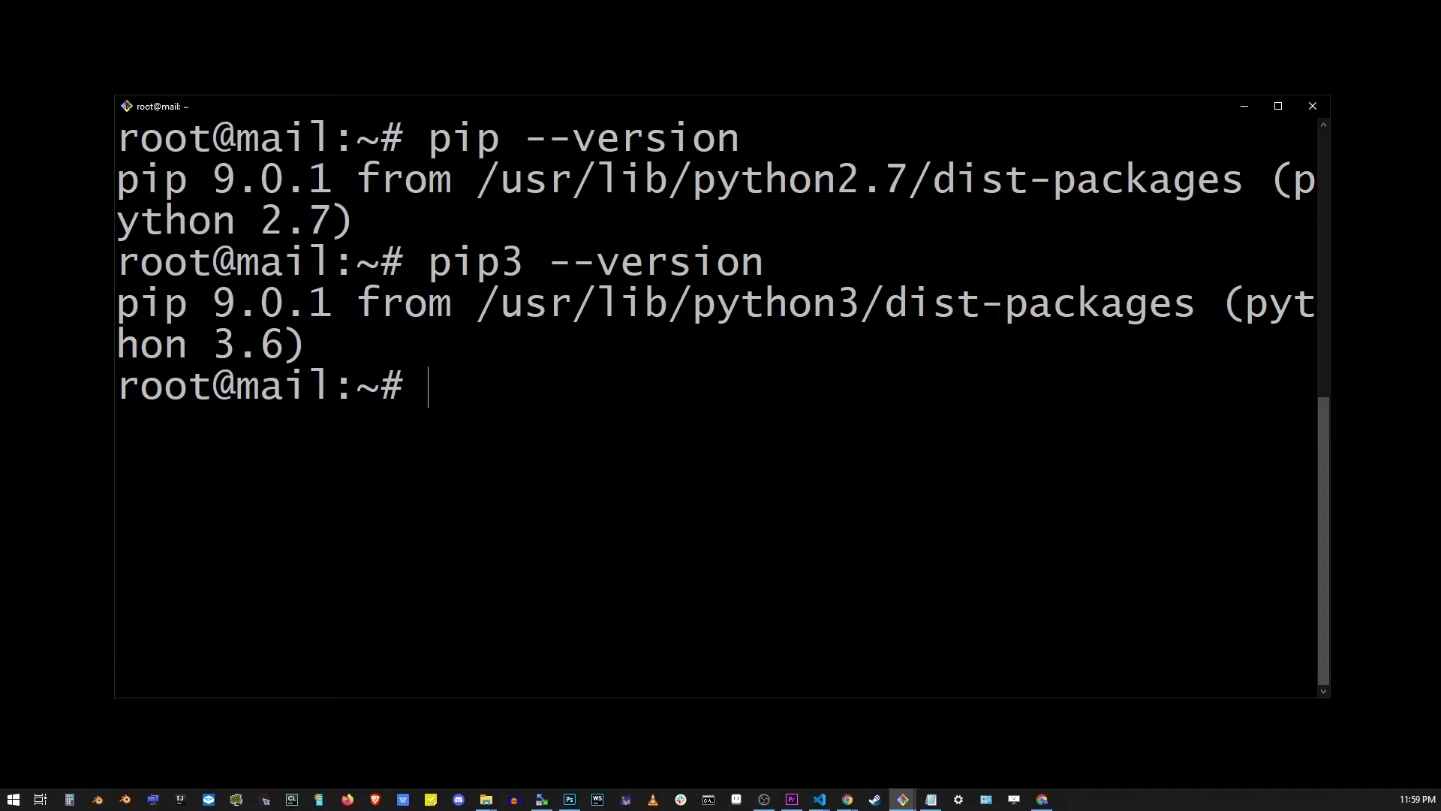
text(alias)
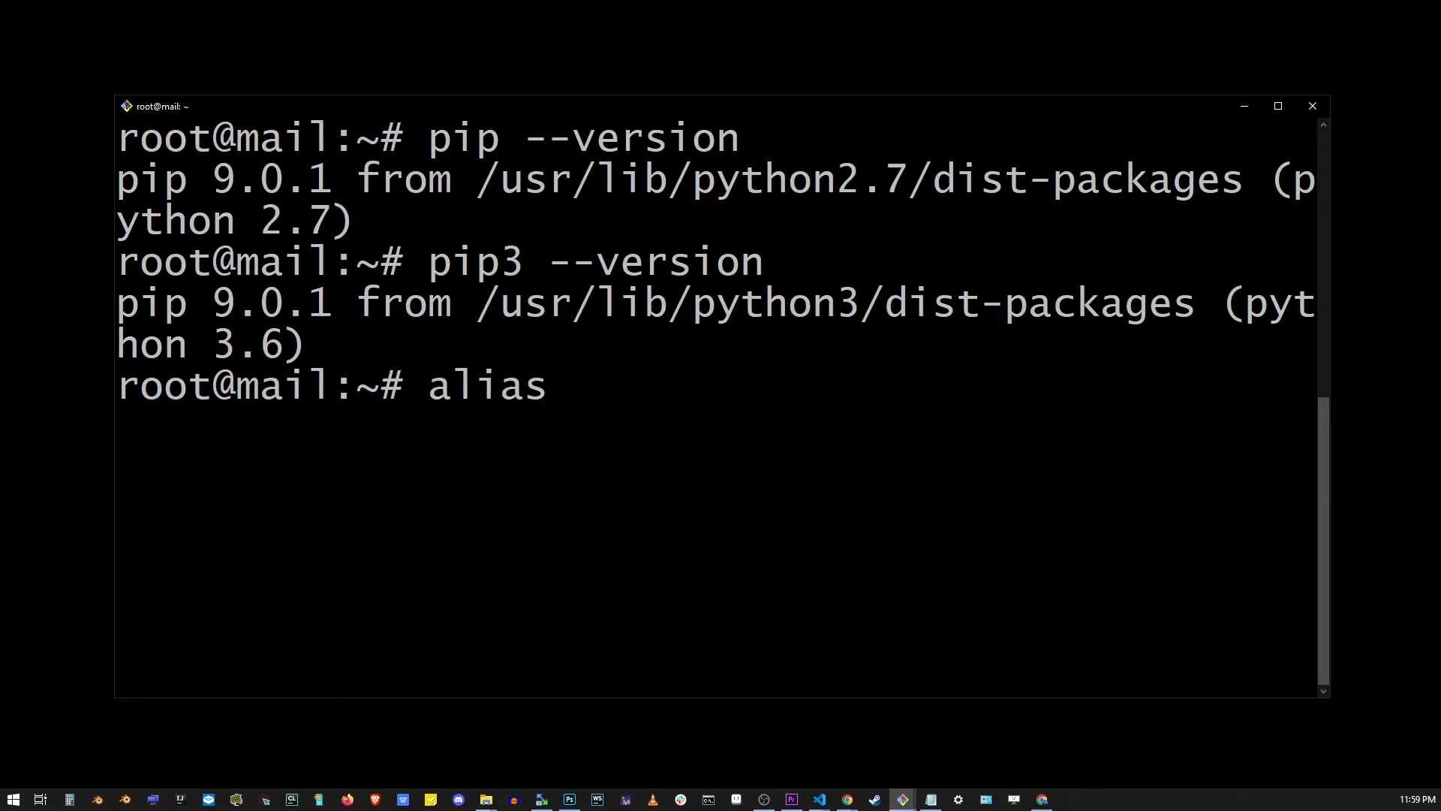
- Define alias pip=pip3 in the SSH root shell
text(pip=pip3)
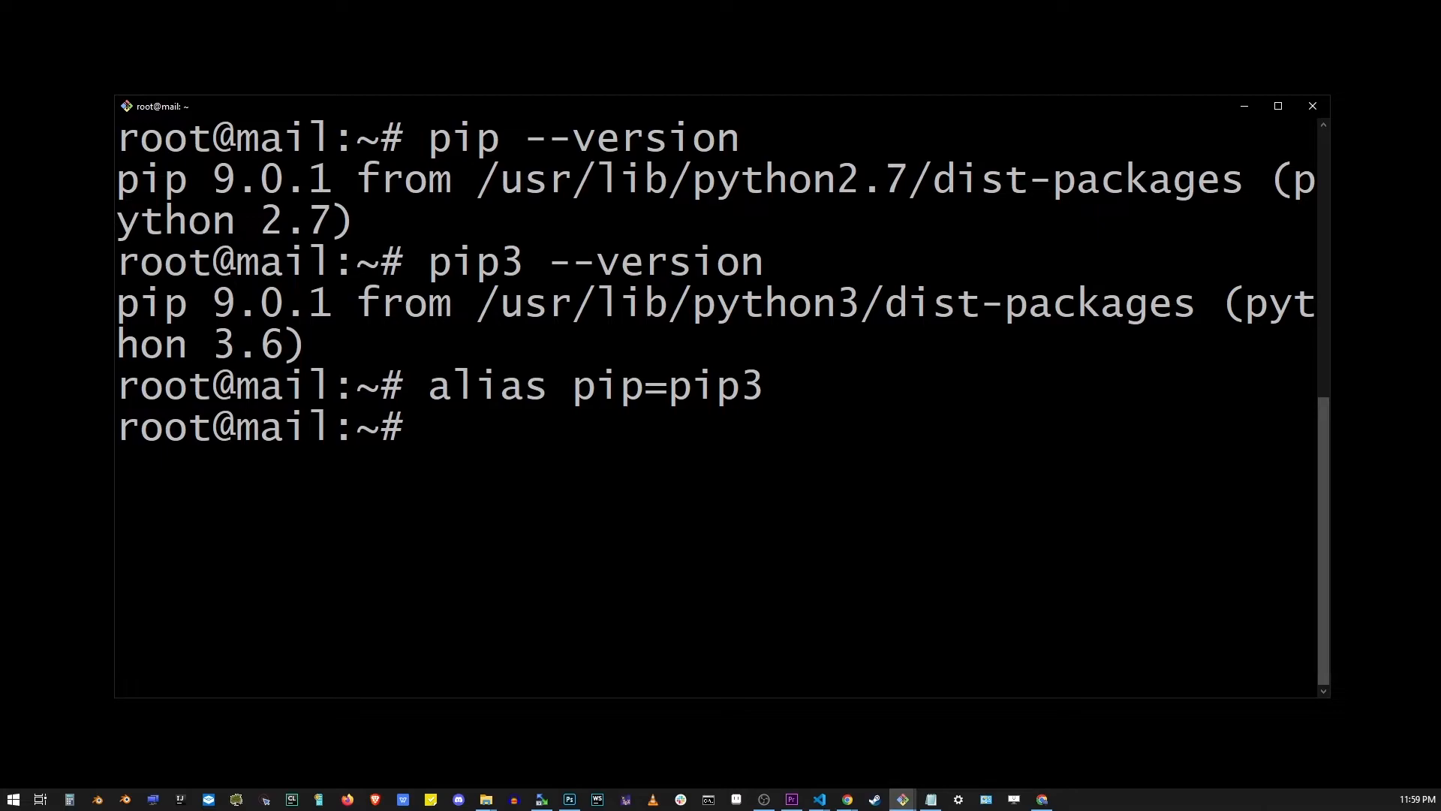
text(pip)
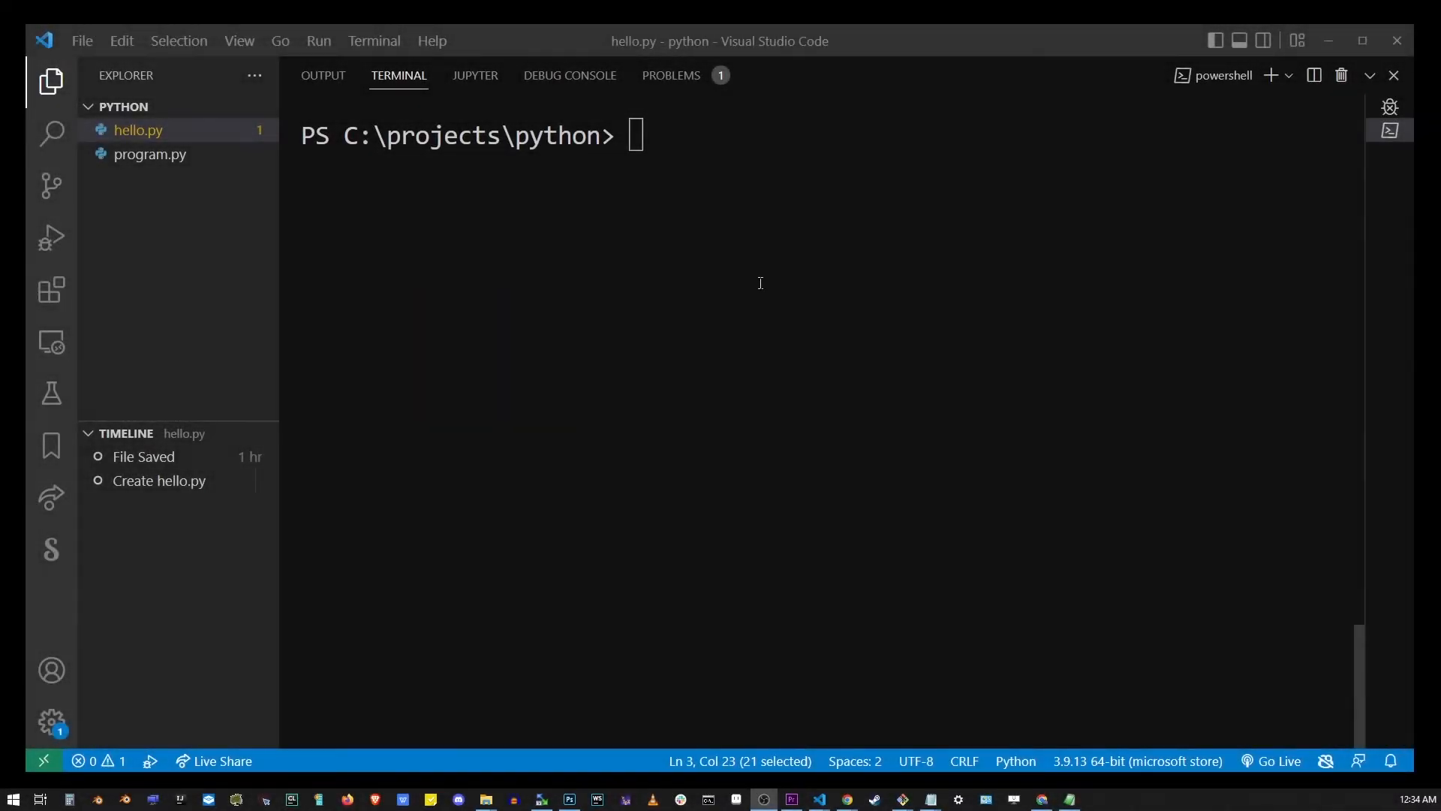
text(pip)
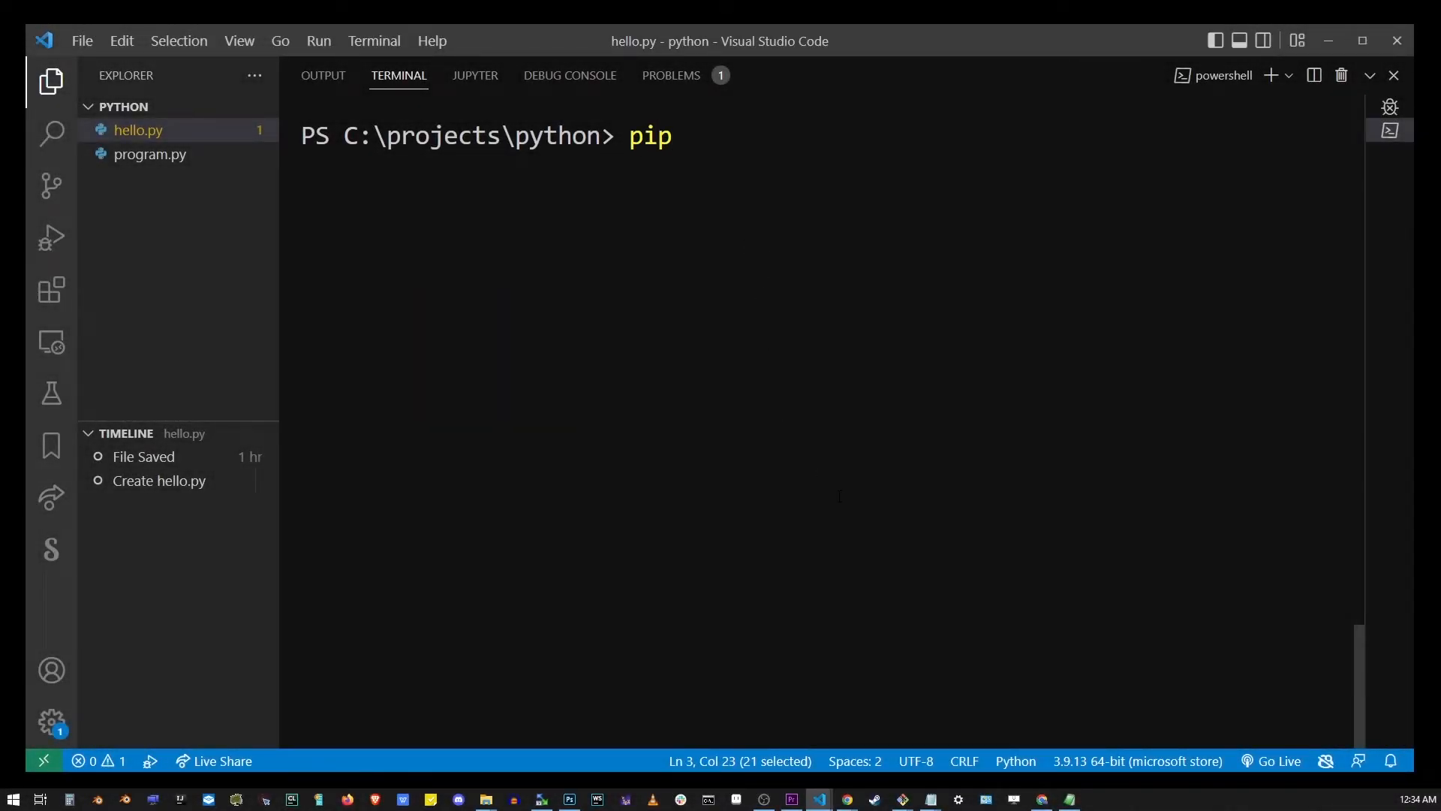
key(Enter)
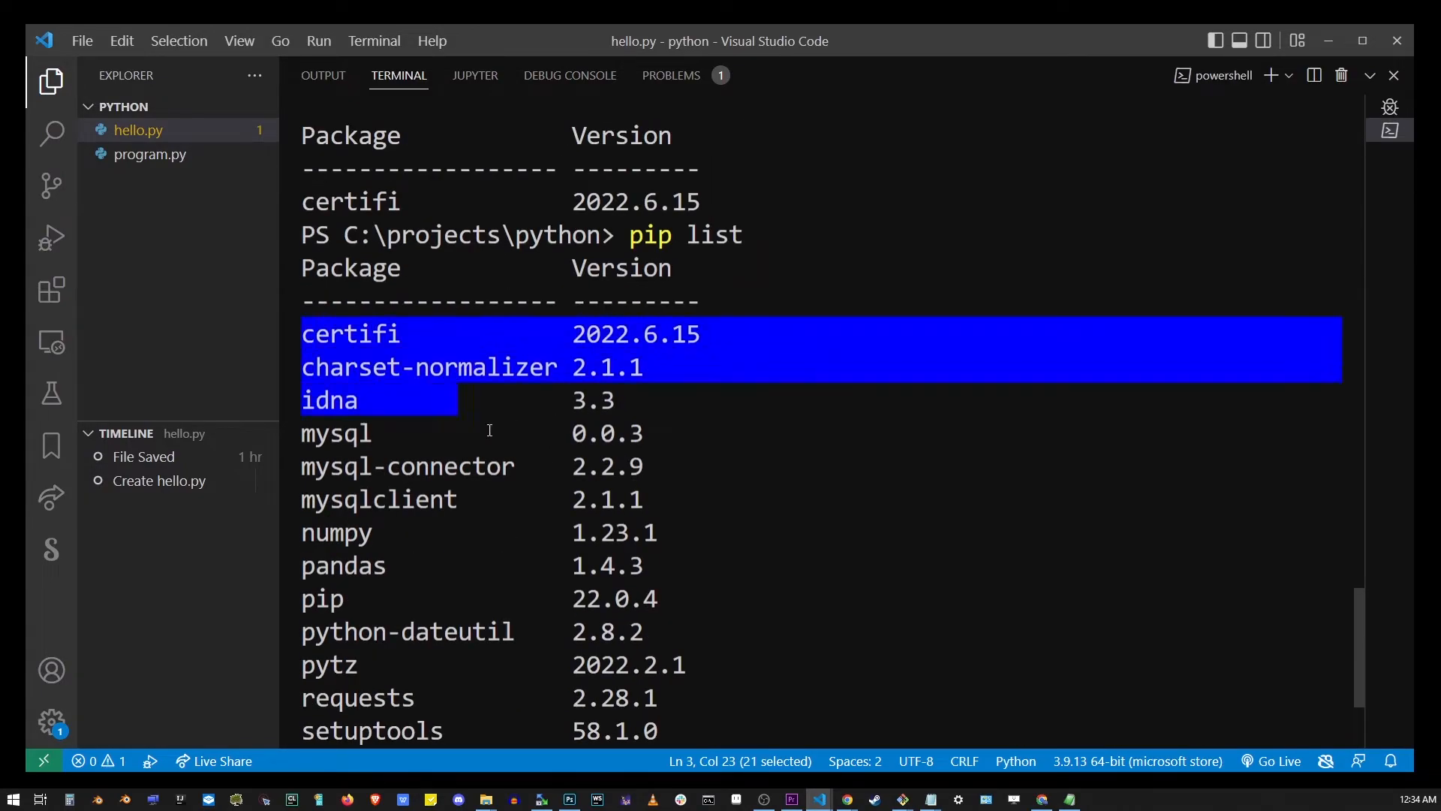
scroll(down, 3)
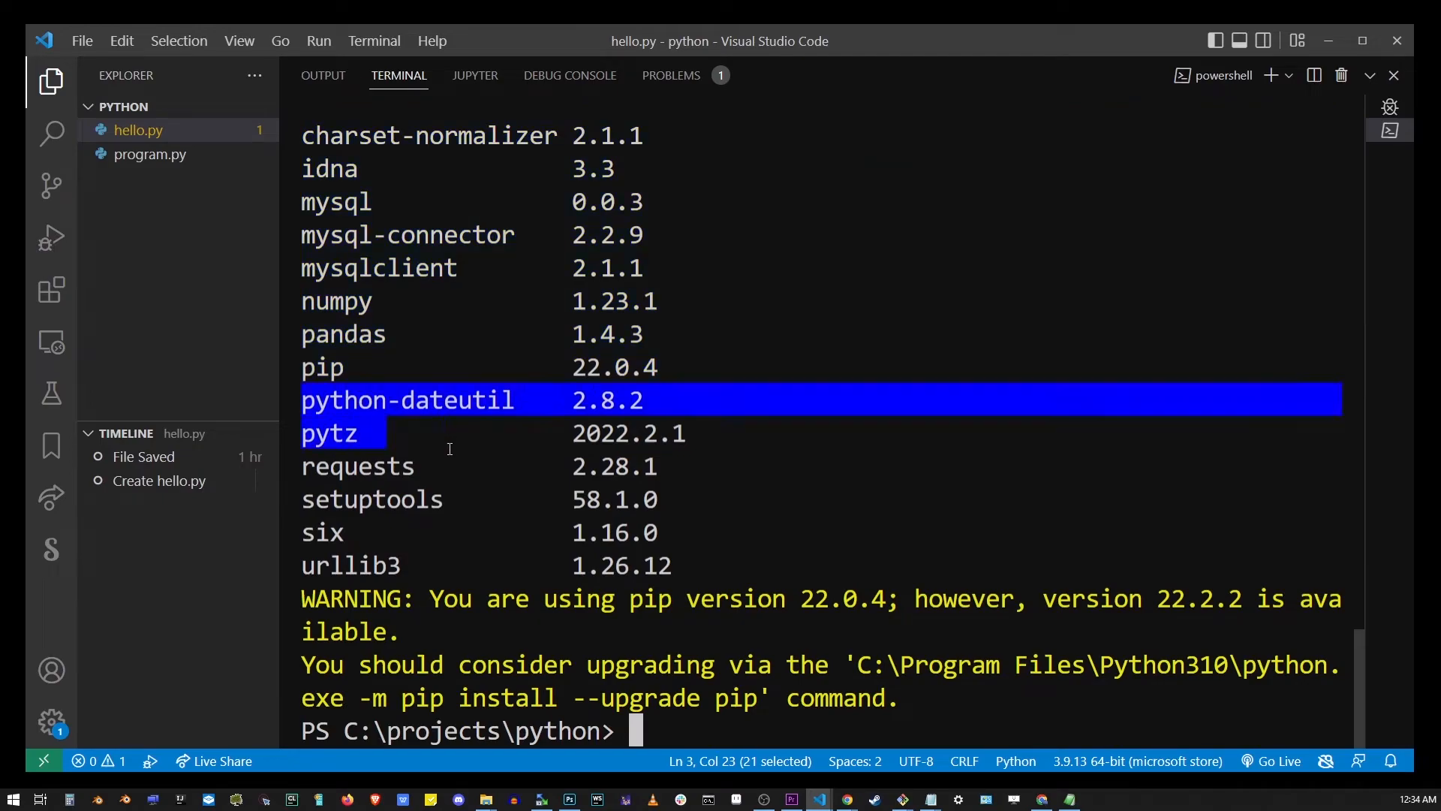
double_click(357, 466)
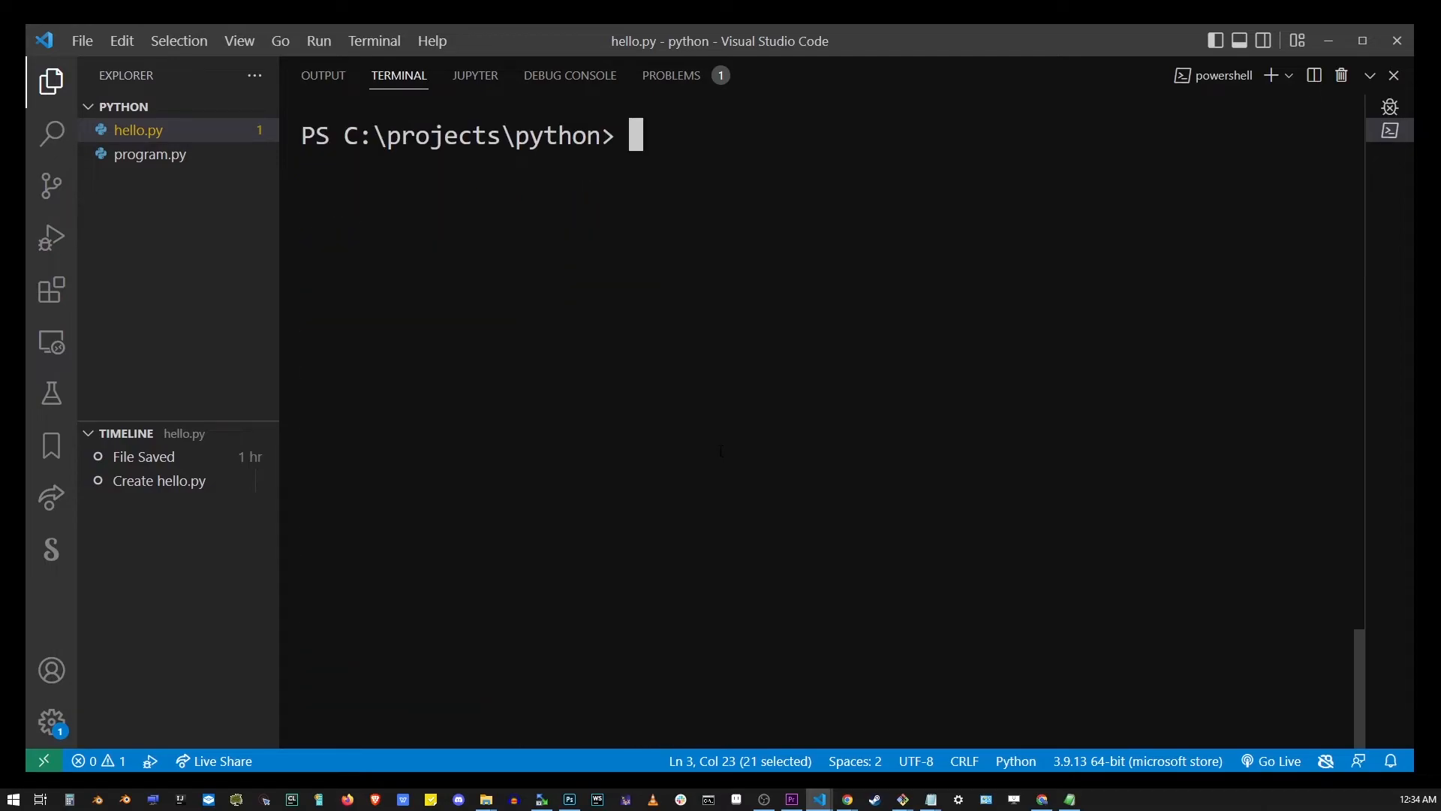
- List Python 2 packages with pip2 list, highlight the output, and type clear
text(pip2 list)
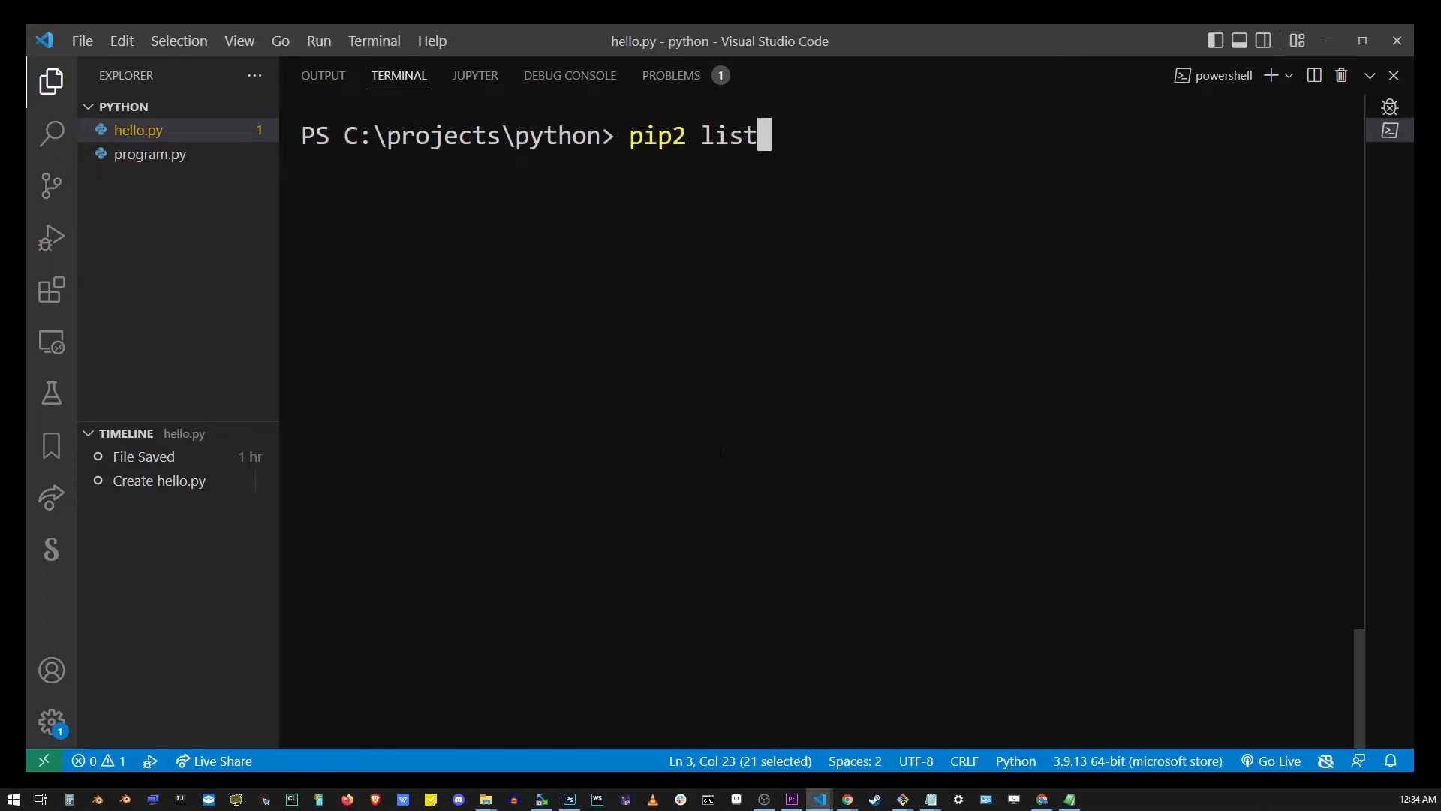
key(Enter)
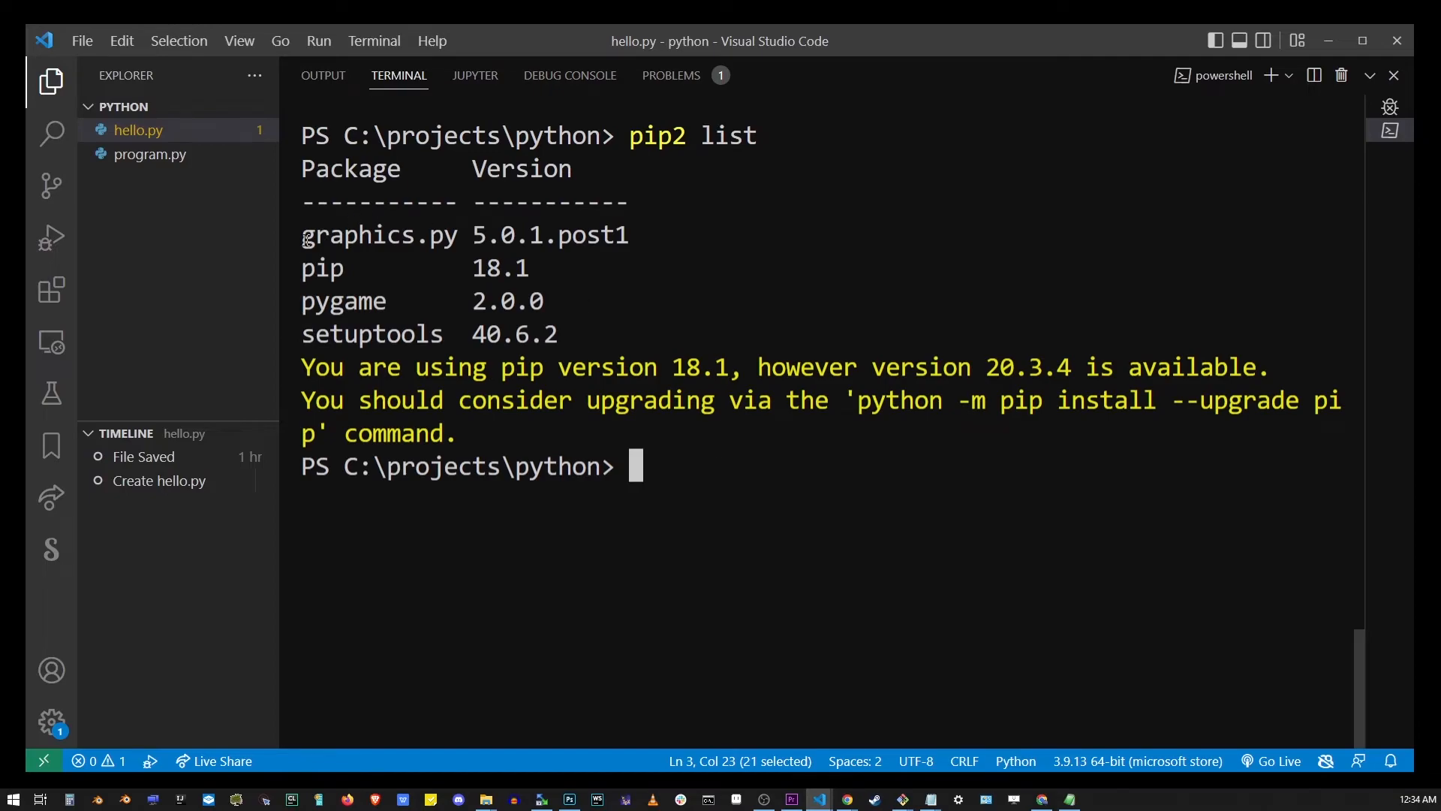
drag(301, 234, 557, 333)
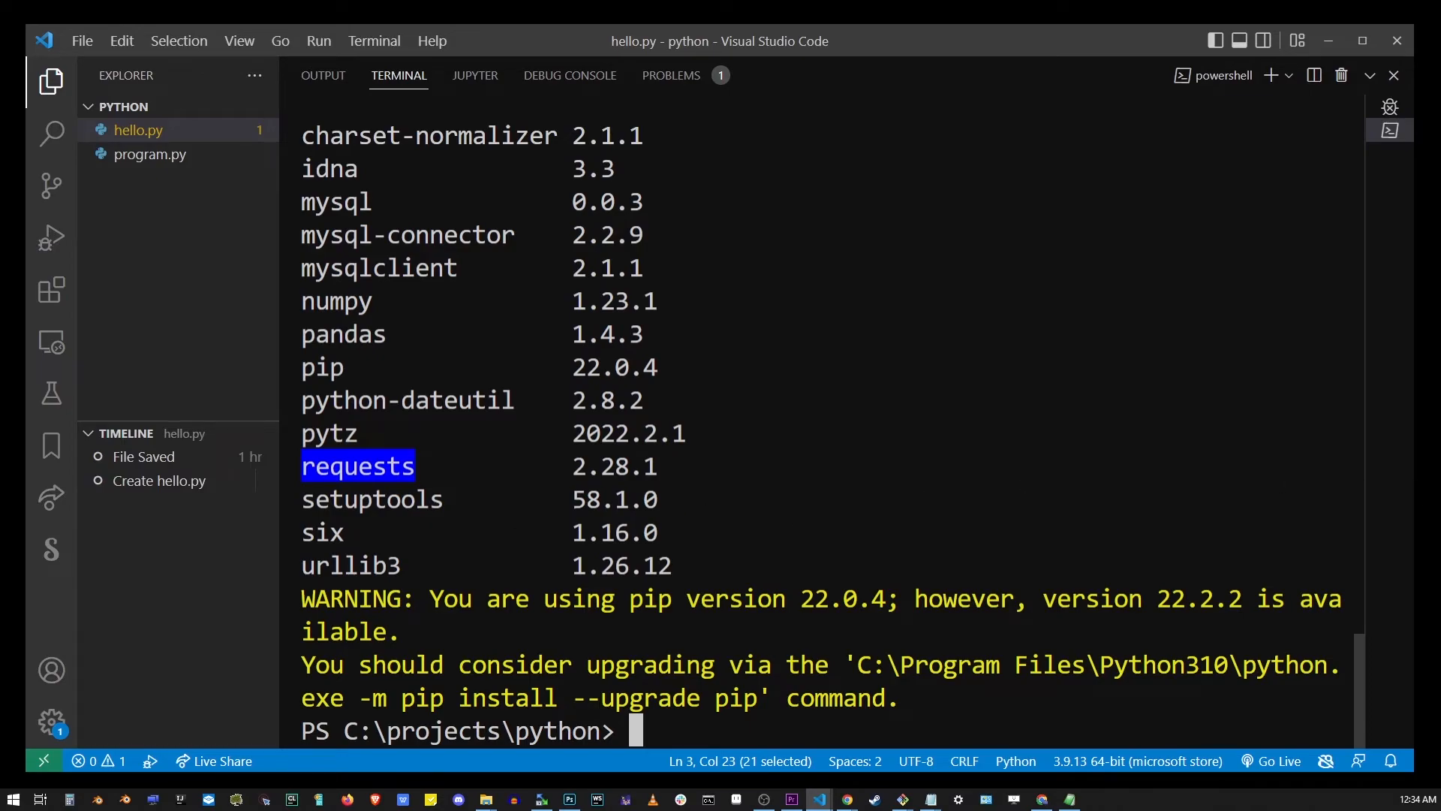
text(clear)
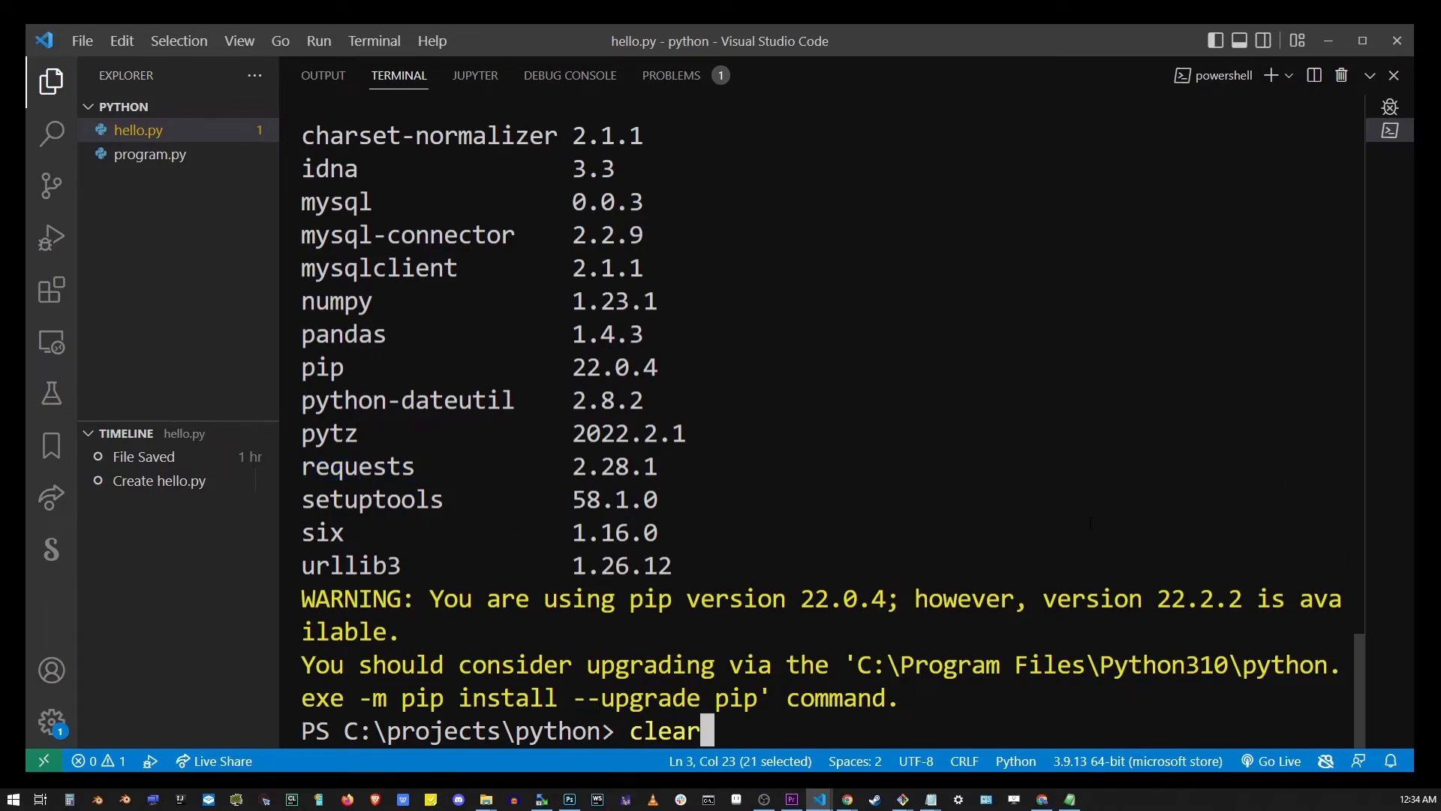